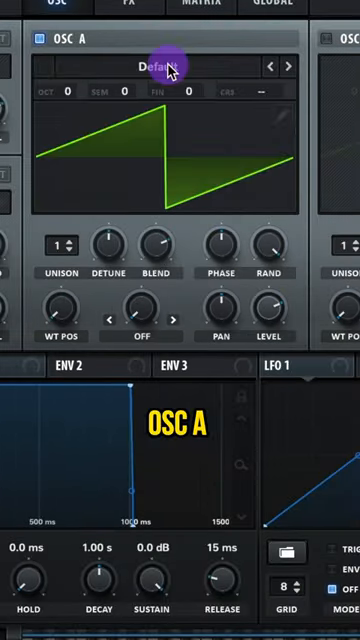
- Load the Basic Shapes square wave into oscillator A's wavetable slot
click(290, 66)
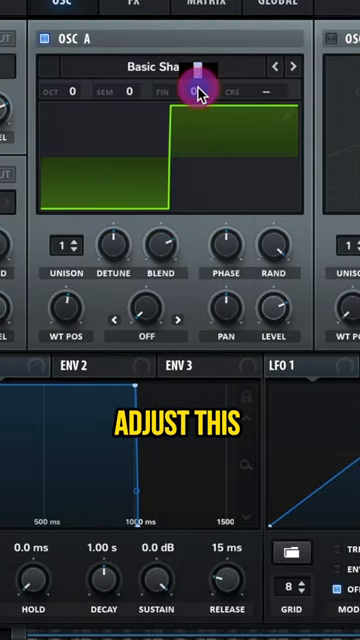